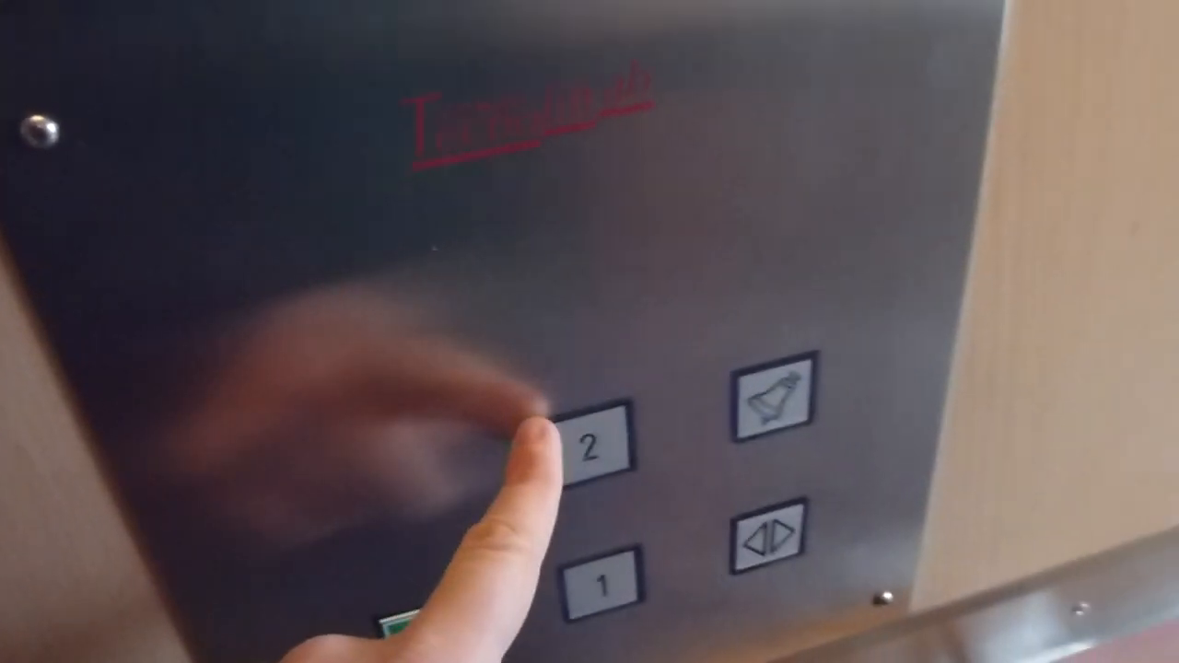
click(595, 442)
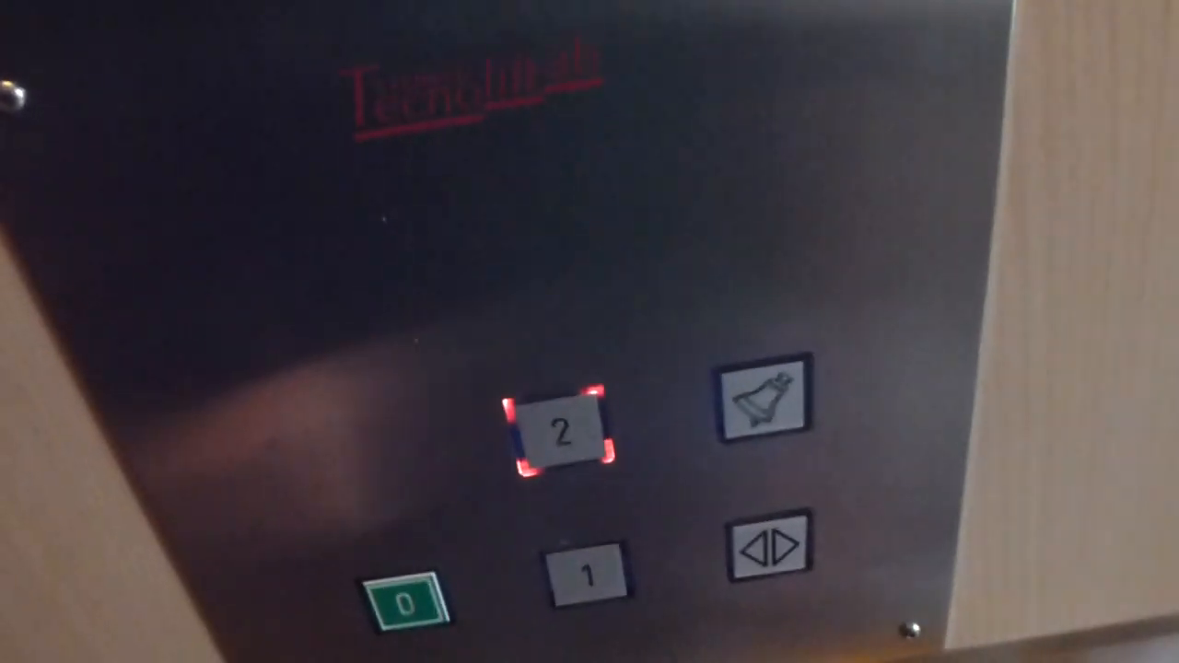